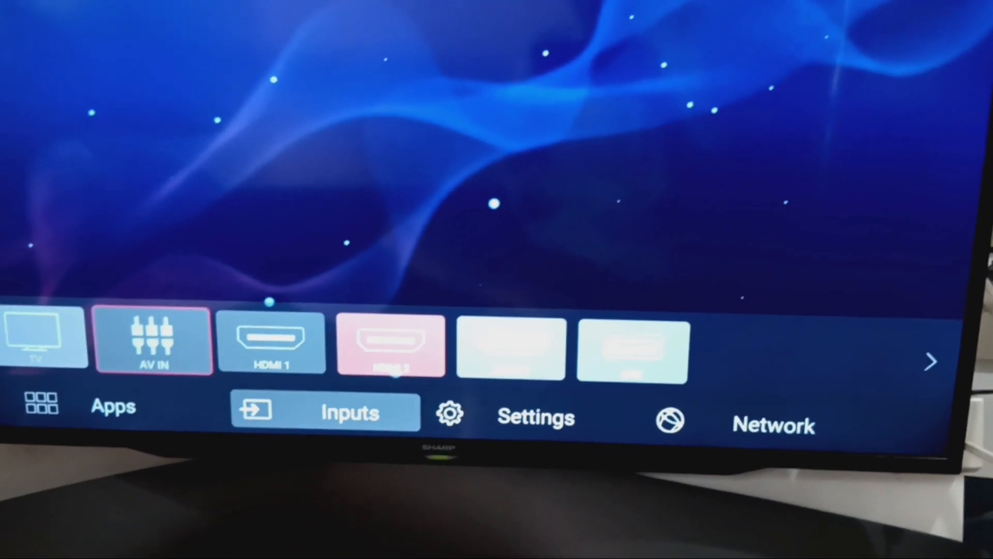
Move across the Inputs row to the HDMI input that carries the PC's Steam display.
key(right)
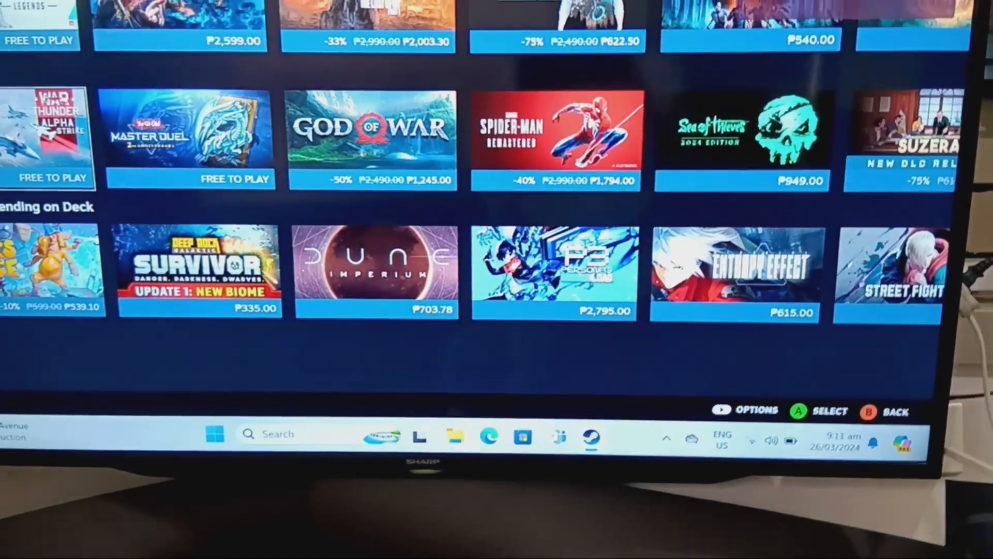
scroll(up, 3)
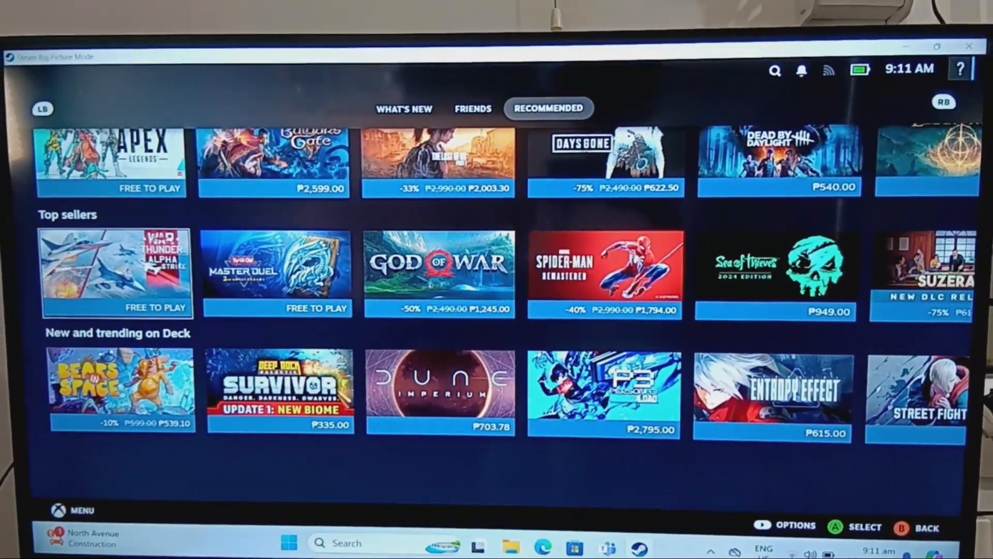